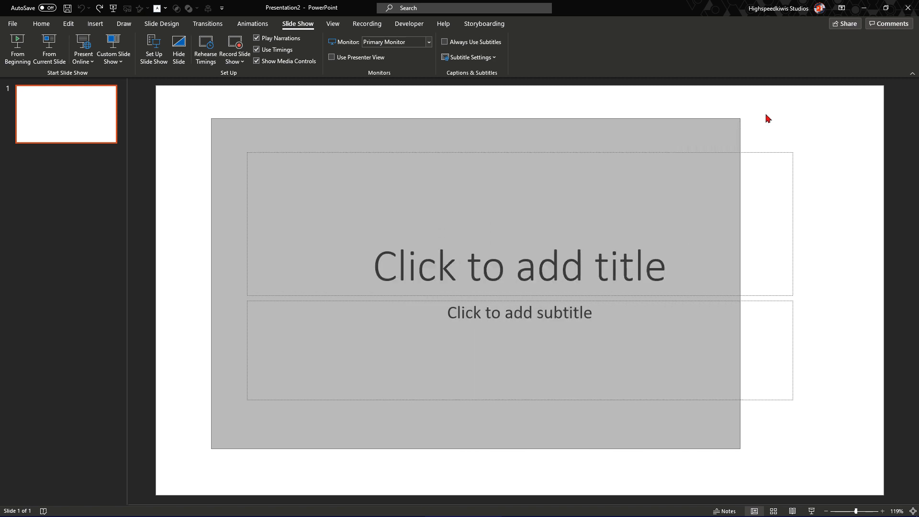
- Delete the grey rectangle, leaving only the empty title and subtitle placeholders
{"action": "left_click", "coordinate": [518, 228]}
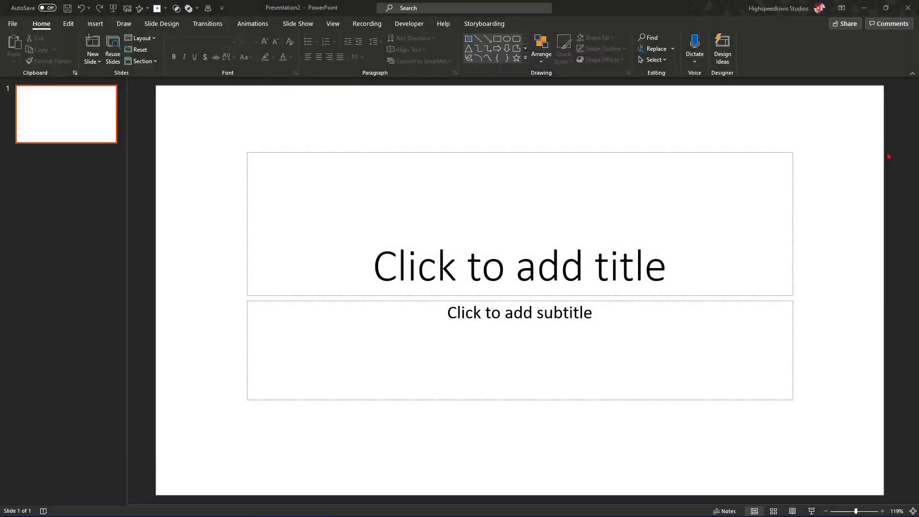
{"action": "mouse_move", "coordinate": [801, 144]}
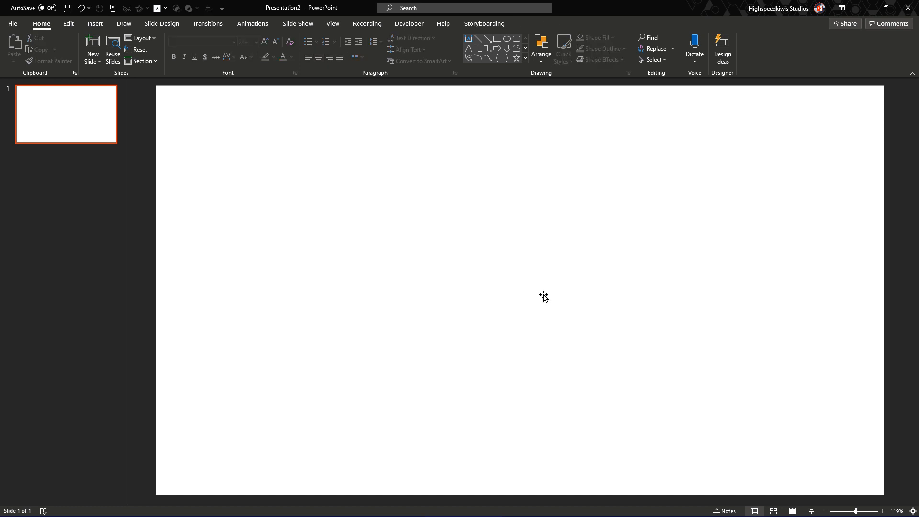
{"action": "mouse_move", "coordinate": [520, 300]}
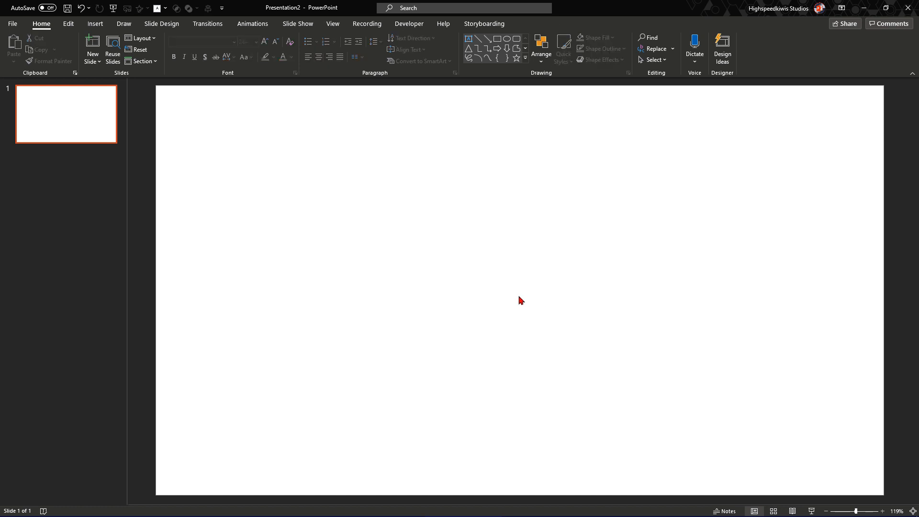
{"action": "mouse_move", "coordinate": [357, 75]}
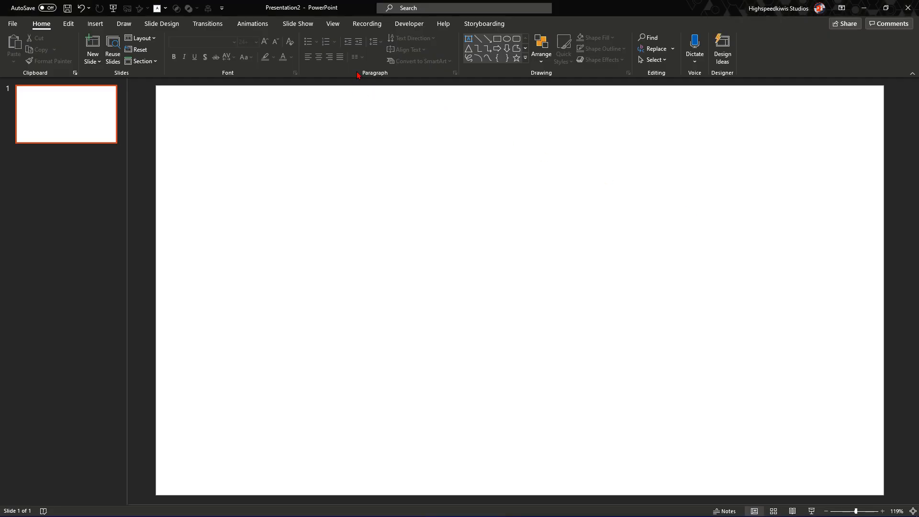
{"action": "mouse_move", "coordinate": [452, 178]}
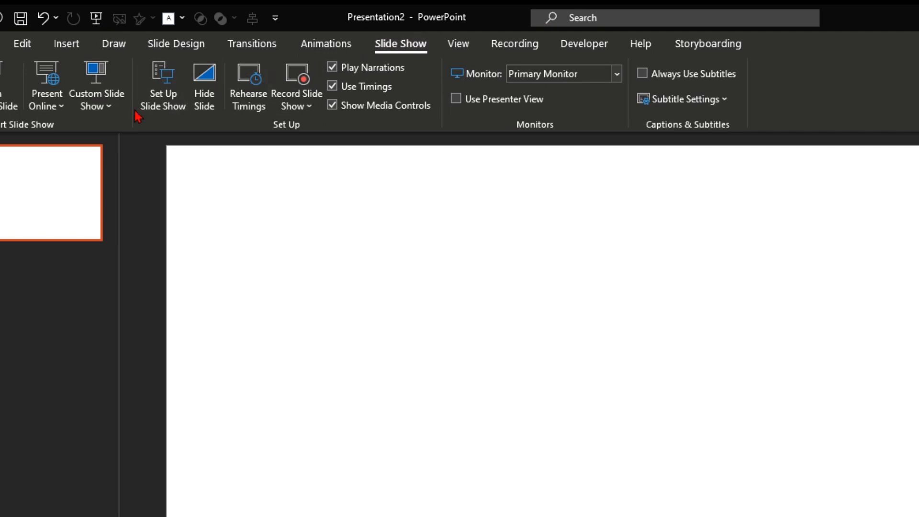
- Set the slide show to 'Browsed at a kiosk' so it loops continuously
{"action": "left_click", "coordinate": [162, 86]}
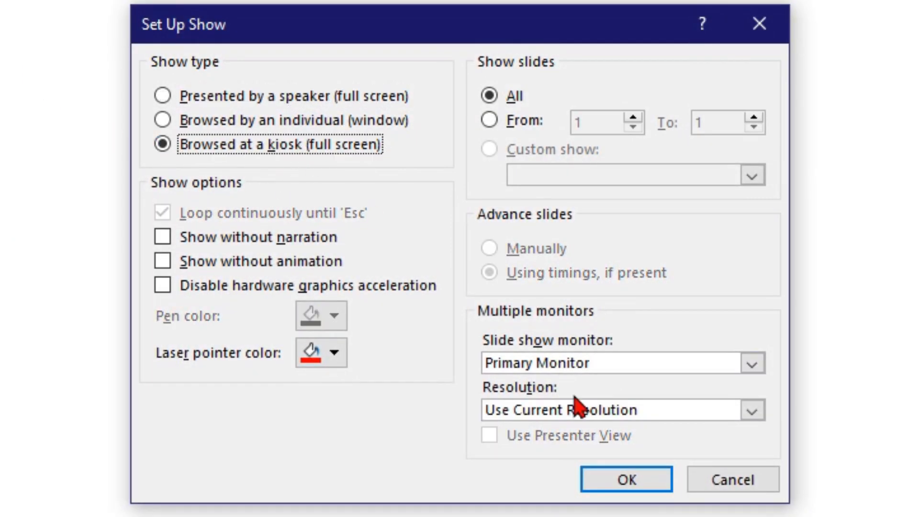
{"action": "left_click", "coordinate": [625, 479]}
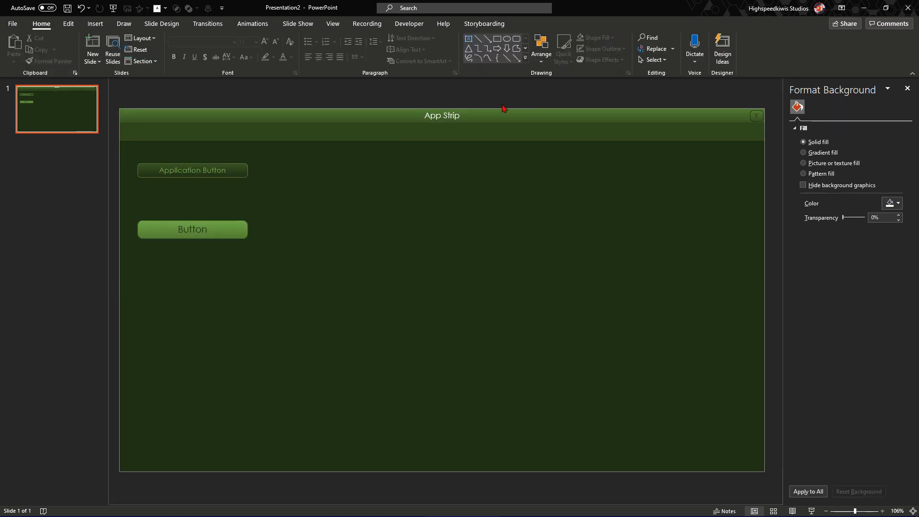
- Select the Menu Button shapes to give them gradient fills
{"action": "left_click", "coordinate": [358, 49]}
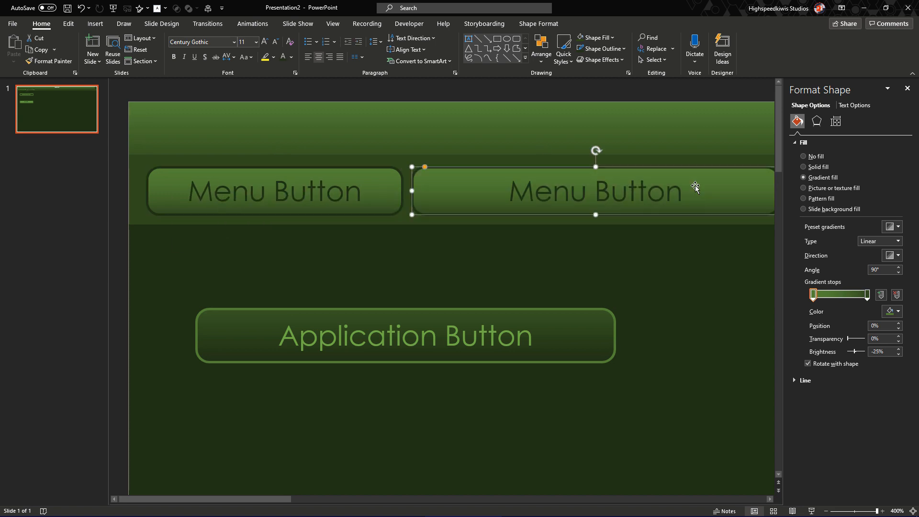
{"action": "left_click", "coordinate": [617, 49]}
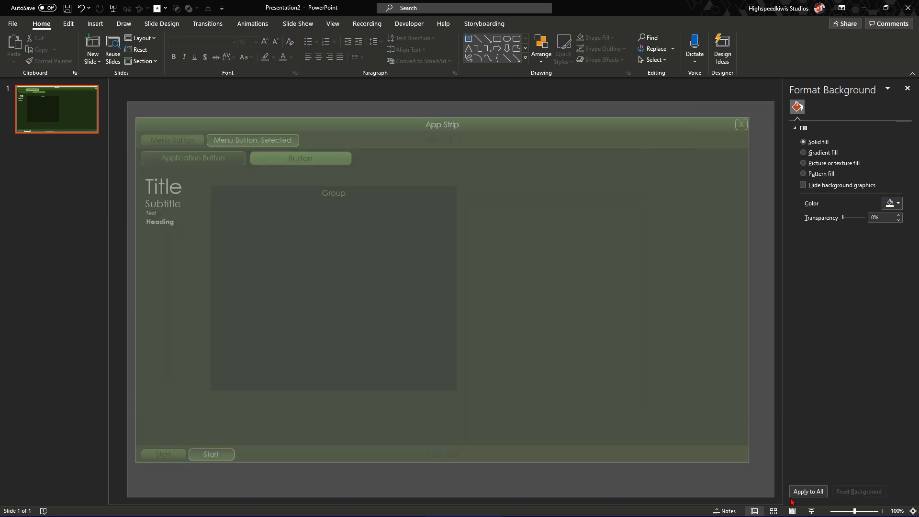
{"action": "left_click", "coordinate": [164, 187]}
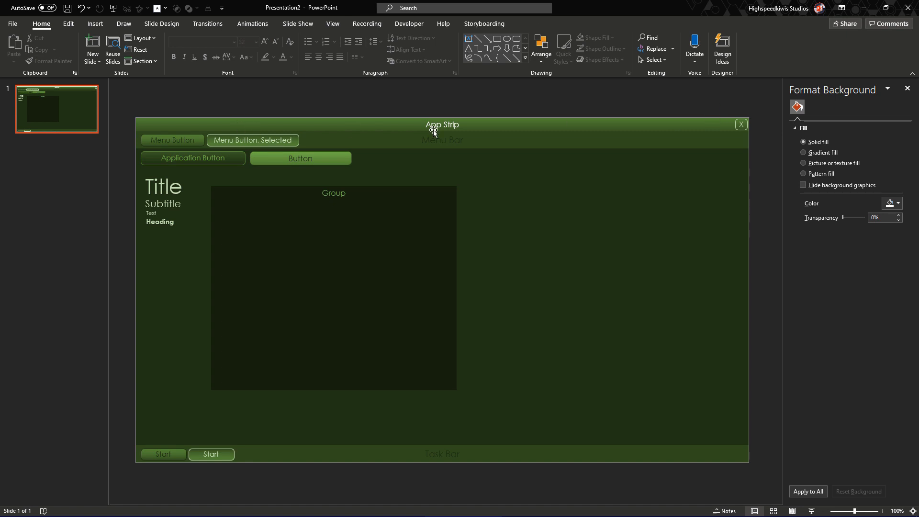
{"action": "left_click", "coordinate": [441, 125]}
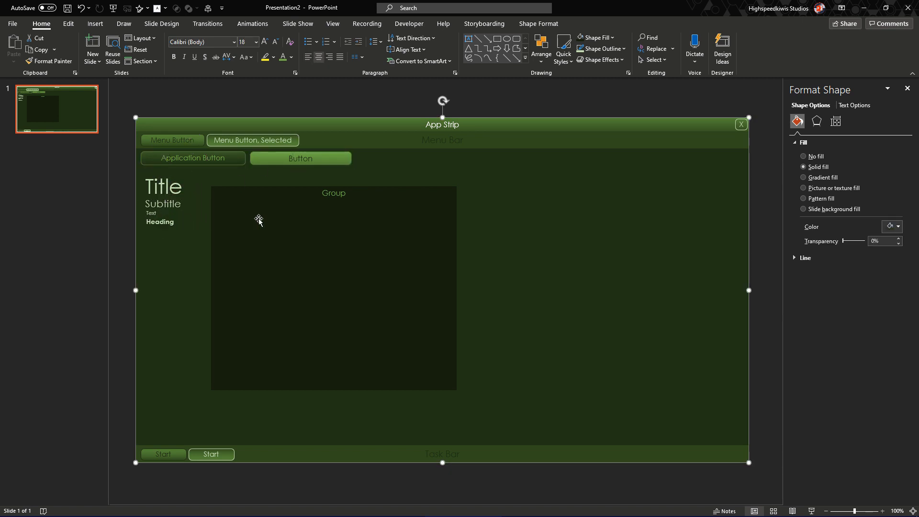
{"action": "left_click", "coordinate": [163, 453]}
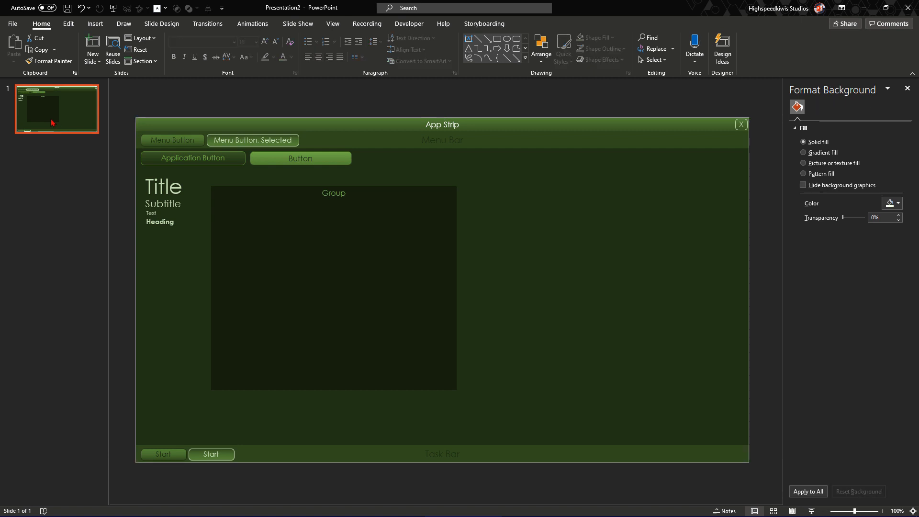
- Add a blank white second slide after the green palette slide
{"action": "right_click", "coordinate": [57, 109]}
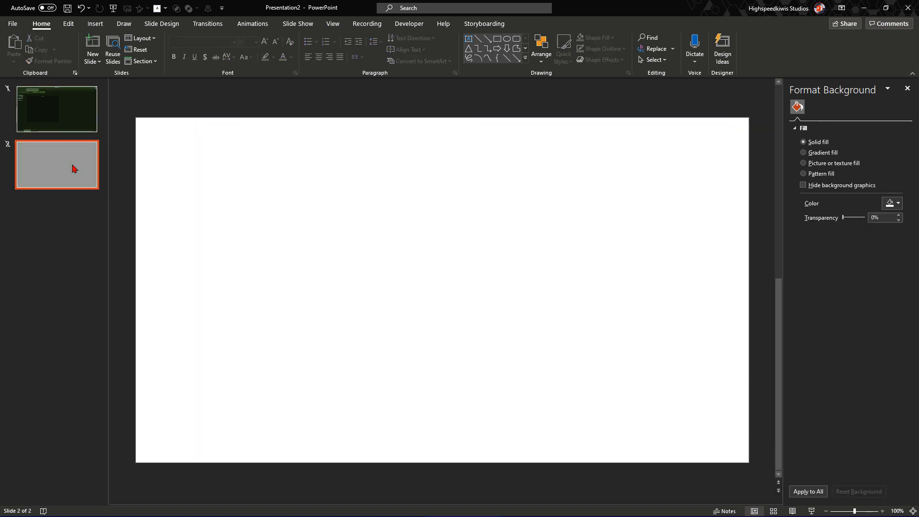
{"action": "right_click", "coordinate": [57, 165]}
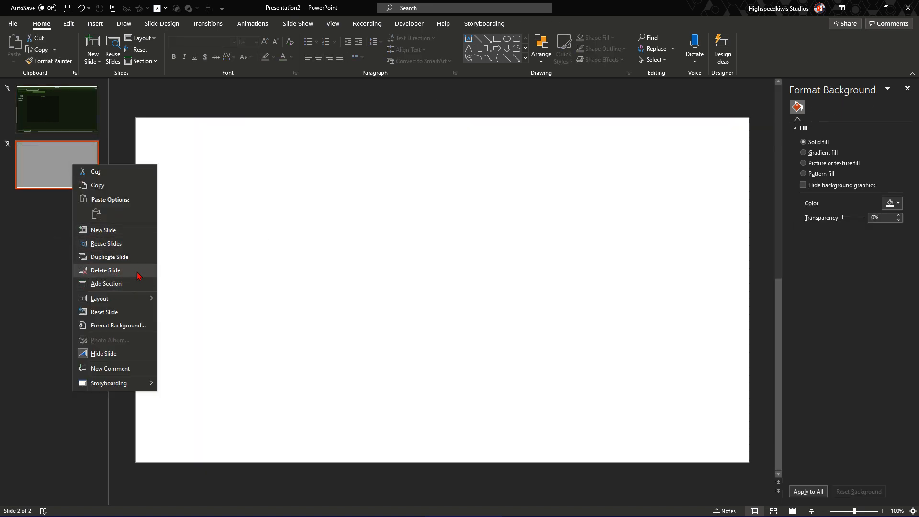
{"action": "left_click", "coordinate": [250, 369]}
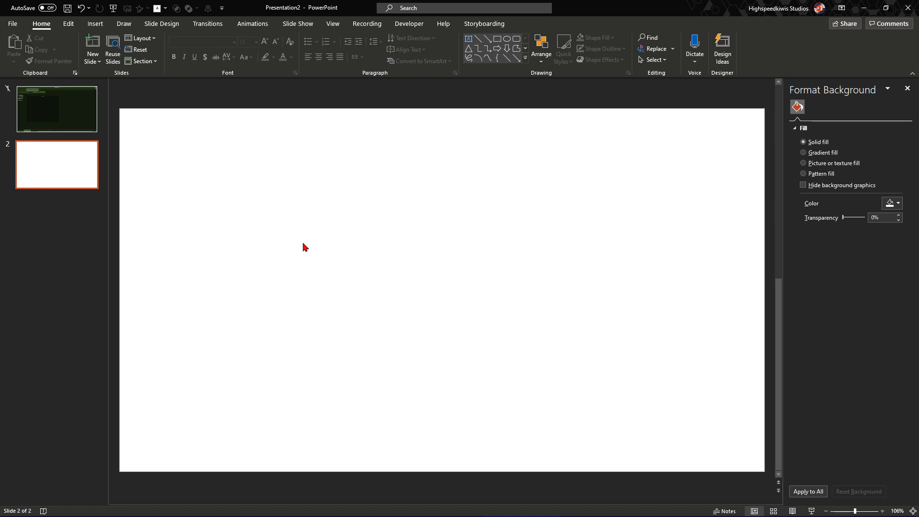
{"action": "mouse_move", "coordinate": [336, 232]}
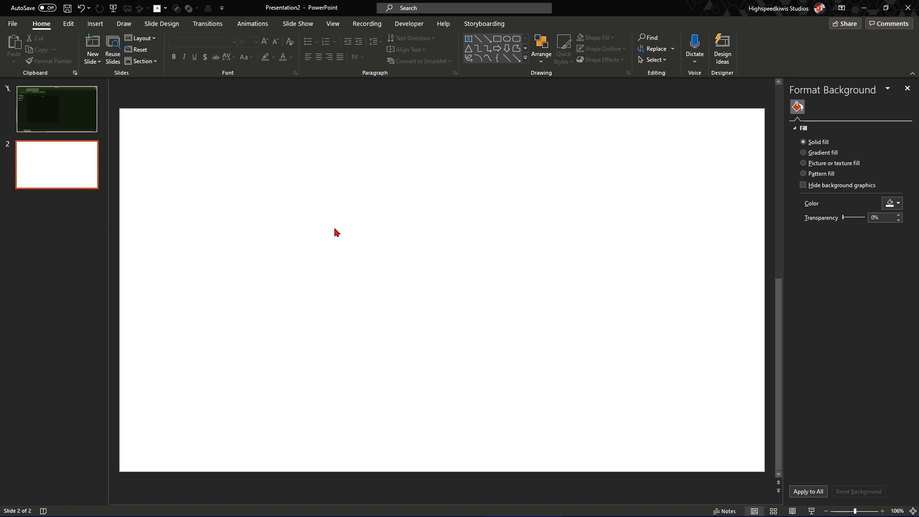
{"action": "mouse_move", "coordinate": [476, 73]}
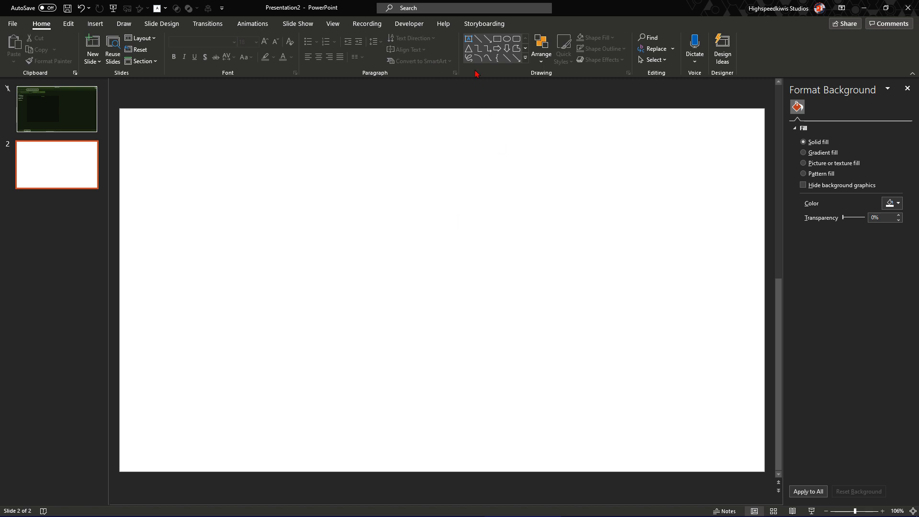
- Draw a full-slide rectangle on slide 2 and fill it black for the boot screen
{"action": "left_click", "coordinate": [497, 38]}
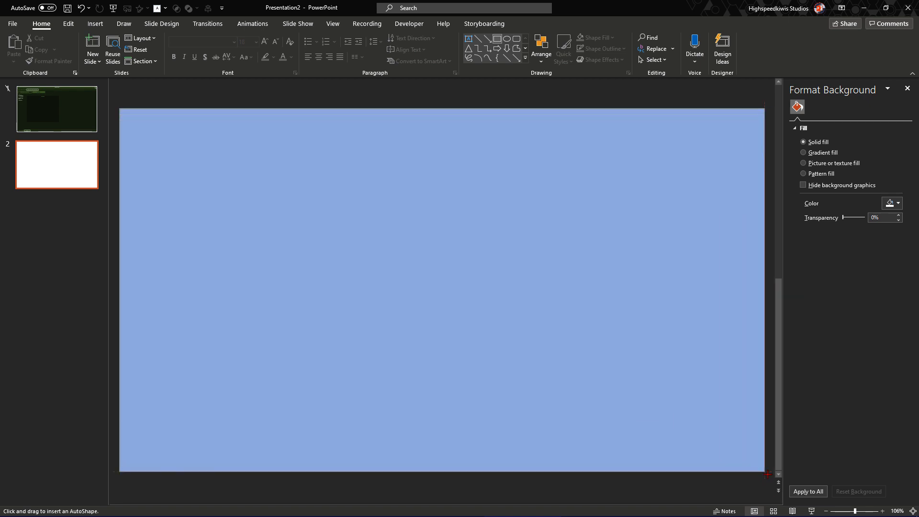
{"action": "left_click", "coordinate": [595, 37]}
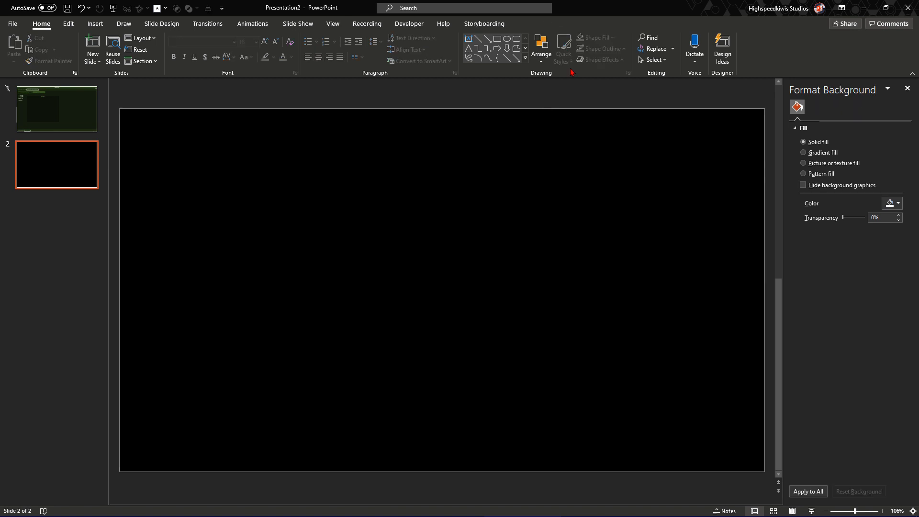
{"action": "mouse_move", "coordinate": [557, 100]}
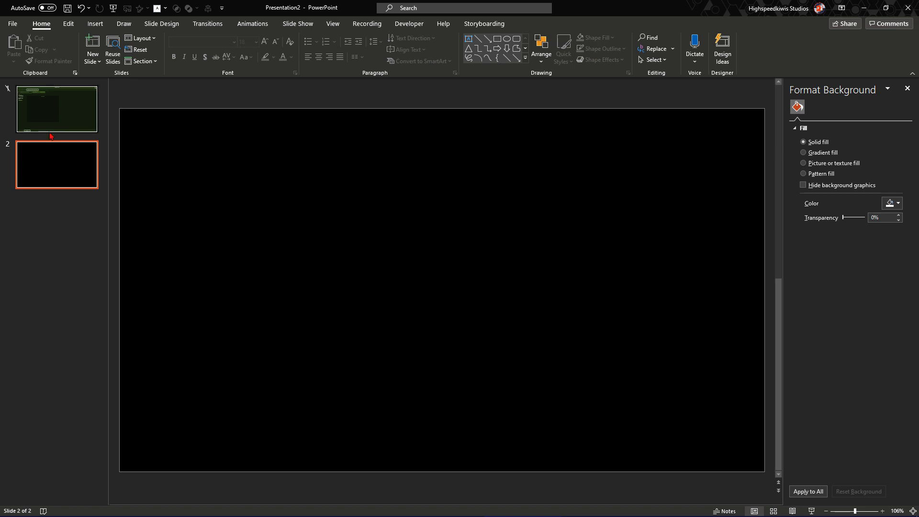
{"action": "left_click", "coordinate": [350, 197]}
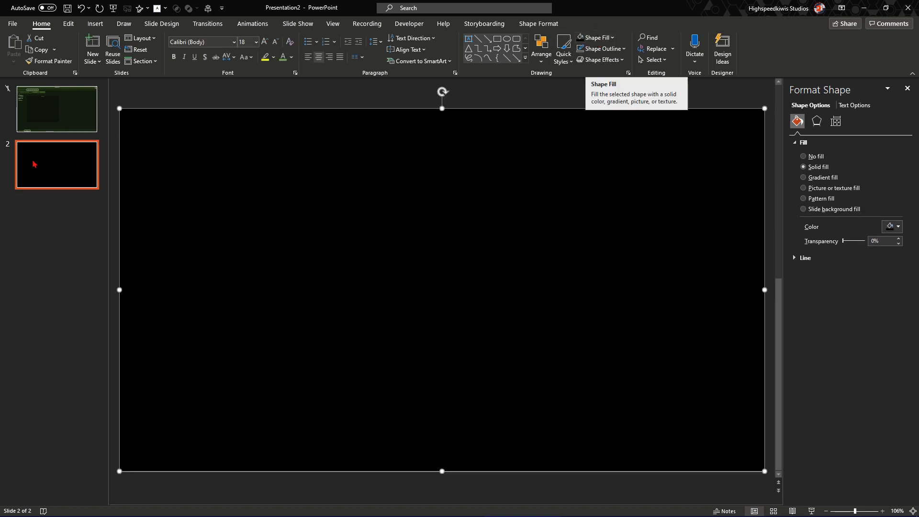
{"action": "left_click", "coordinate": [207, 23]}
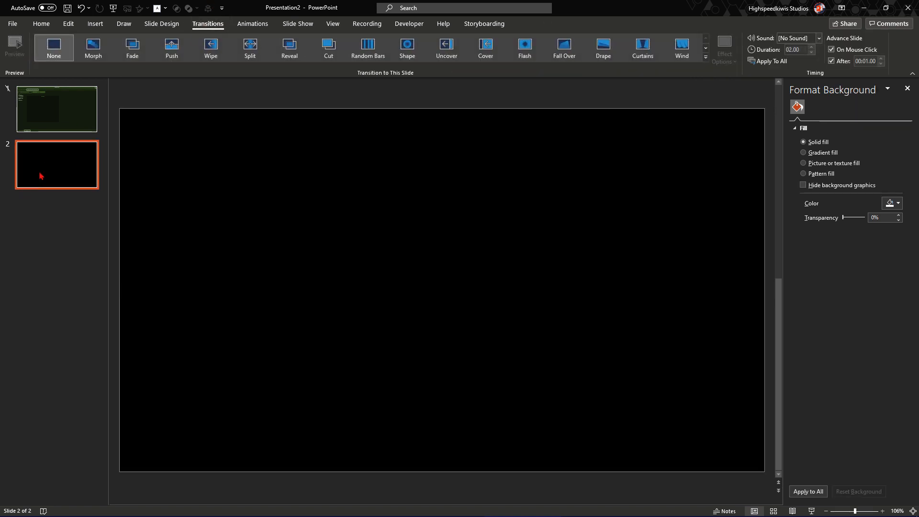
{"action": "mouse_move", "coordinate": [76, 178]}
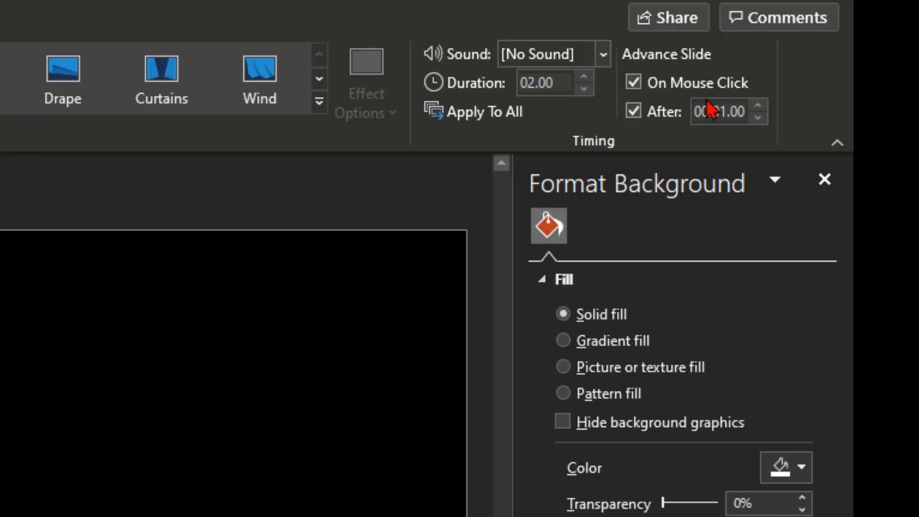
- Make the black slide advance automatically after 00:02.00
{"action": "left_click", "coordinate": [634, 112]}
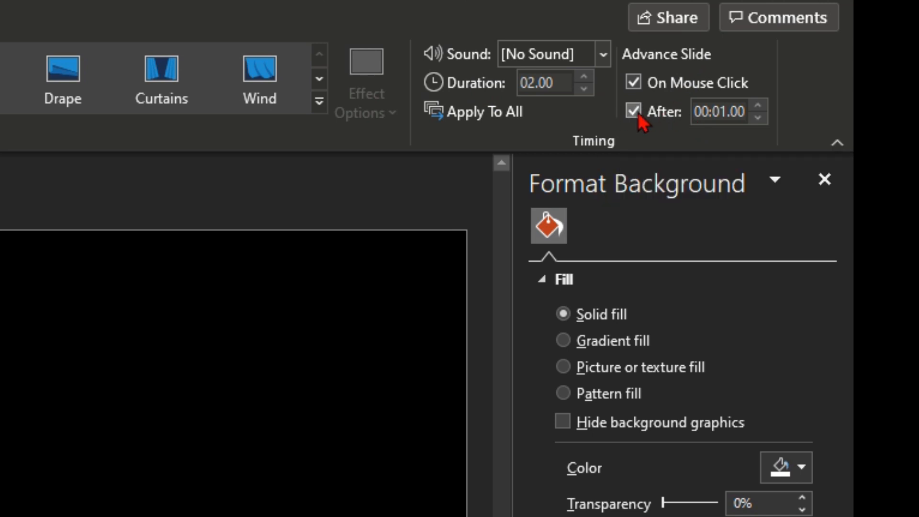
{"action": "left_click", "coordinate": [757, 107]}
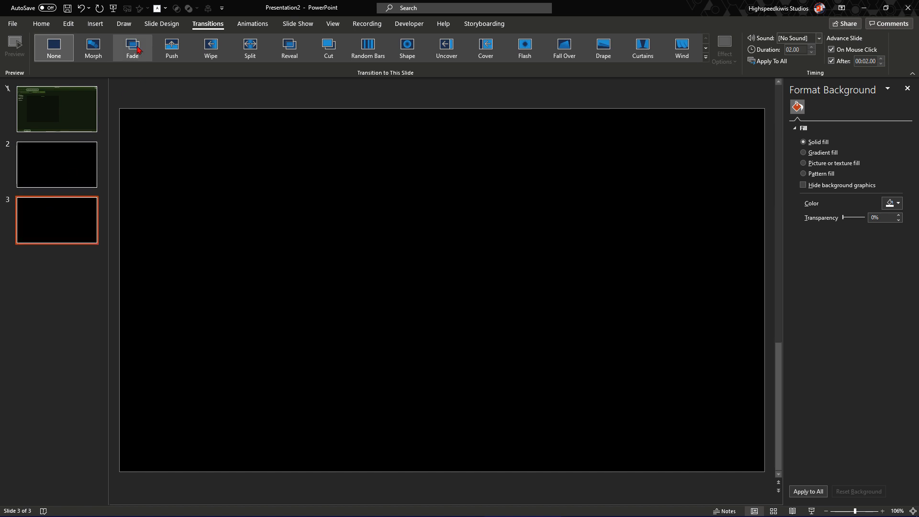
- Give slide 3 a Fade transition and fill its full-slide rectangle green
{"action": "left_click", "coordinate": [442, 289]}
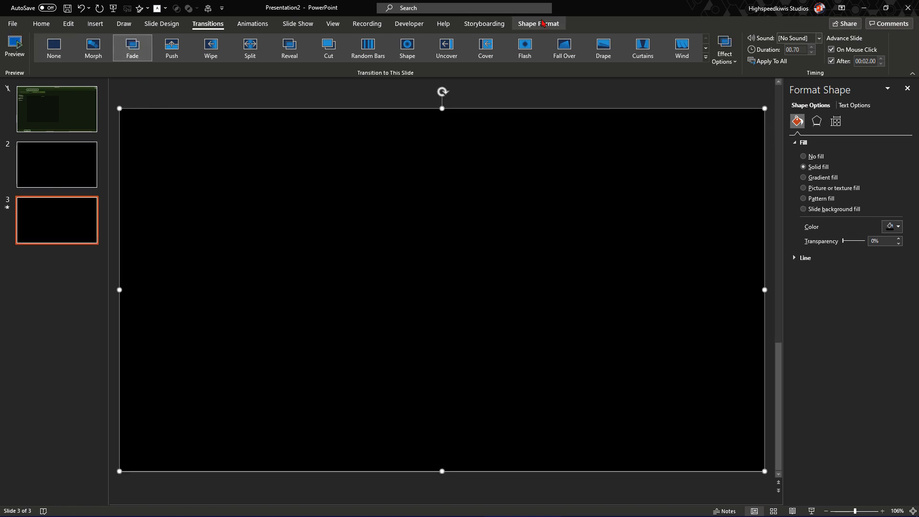
{"action": "left_click", "coordinate": [353, 37]}
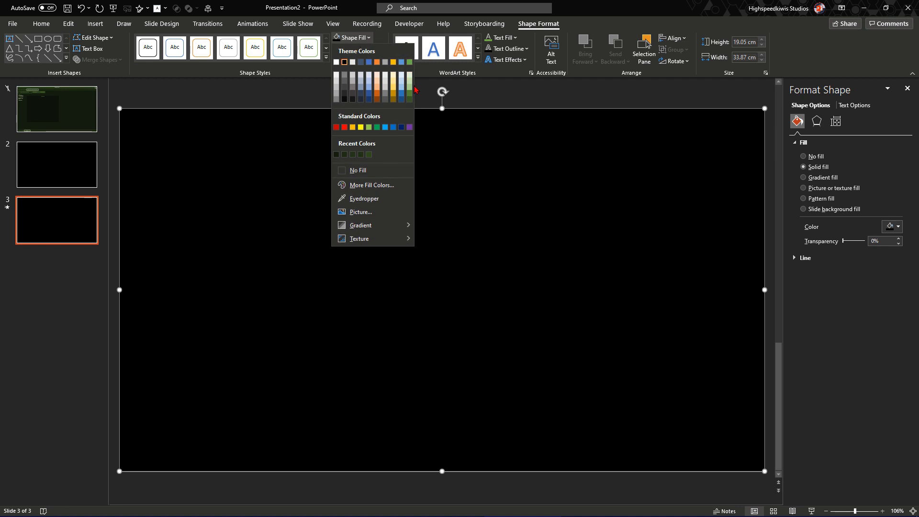
{"action": "left_click", "coordinate": [409, 88]}
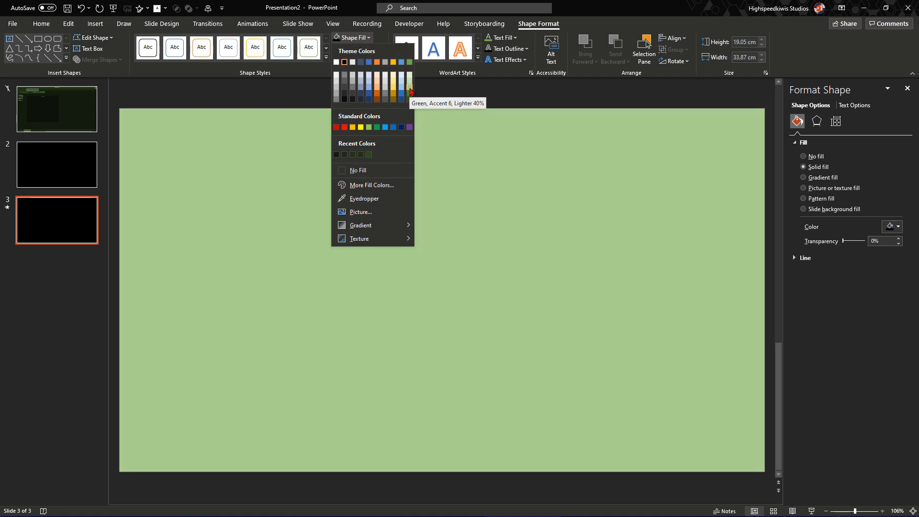
{"action": "left_click", "coordinate": [409, 85]}
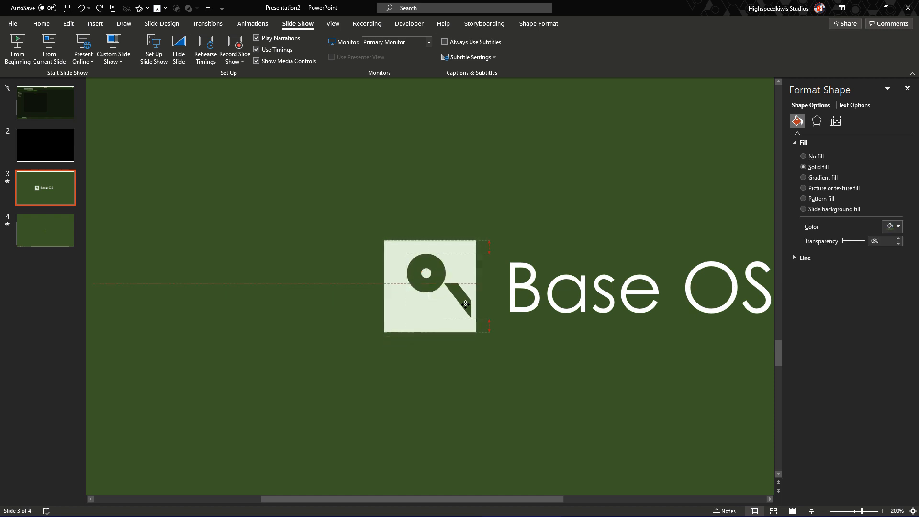
- Resize the key logo and 'Base OS' title smaller and centre them on the green slide
{"action": "left_click", "coordinate": [449, 302]}
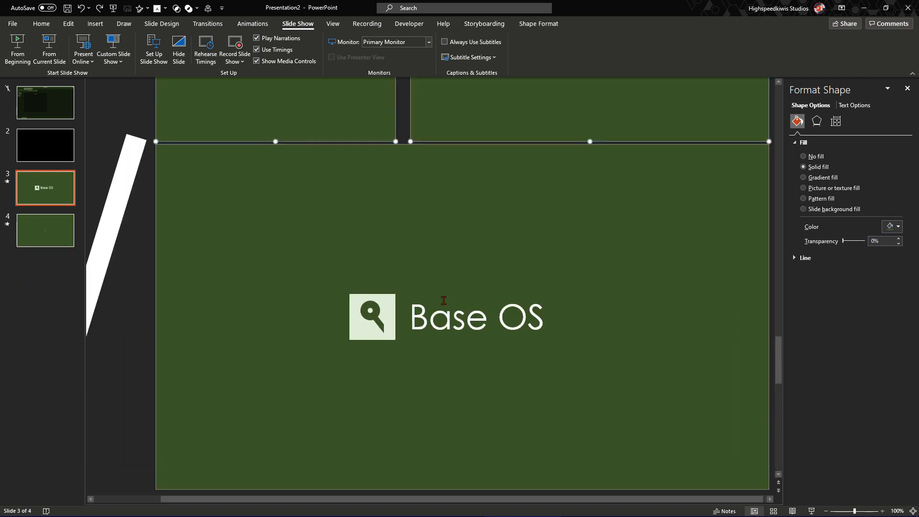
{"action": "left_click", "coordinate": [372, 316]}
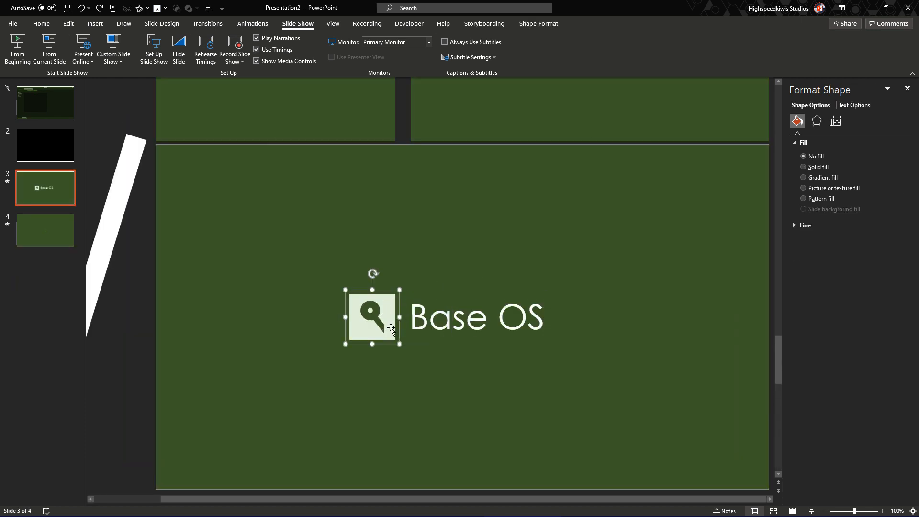
{"action": "left_click", "coordinate": [475, 317]}
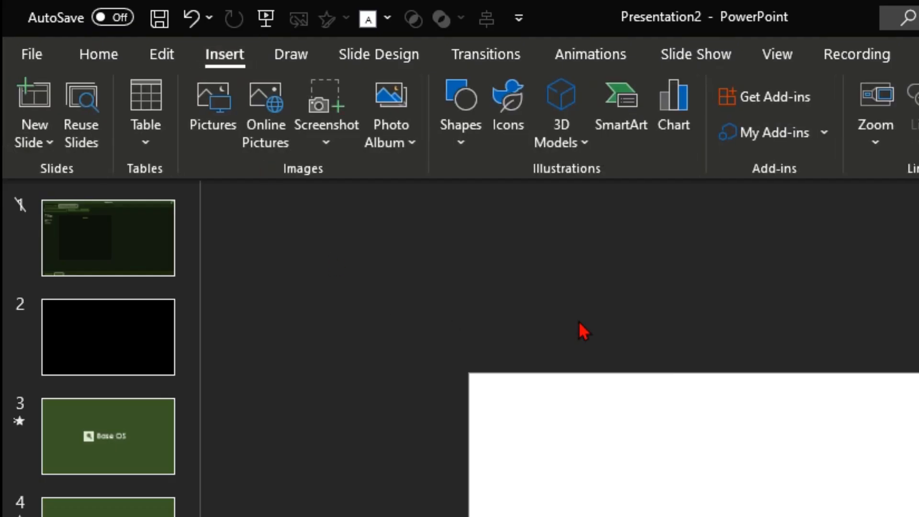
- Draw a donut ring mid-slide on the white fifth slide and fill it dark navy blue
{"action": "left_click", "coordinate": [460, 109]}
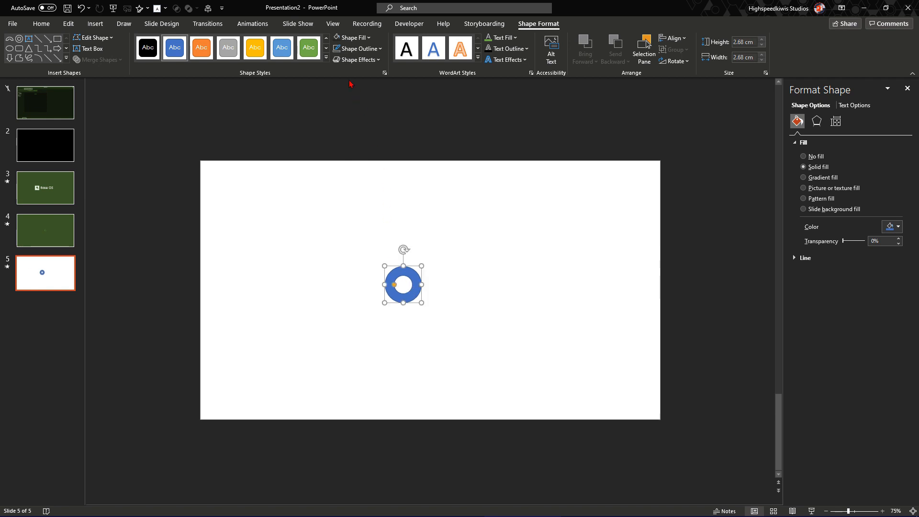
{"action": "left_click", "coordinate": [352, 37]}
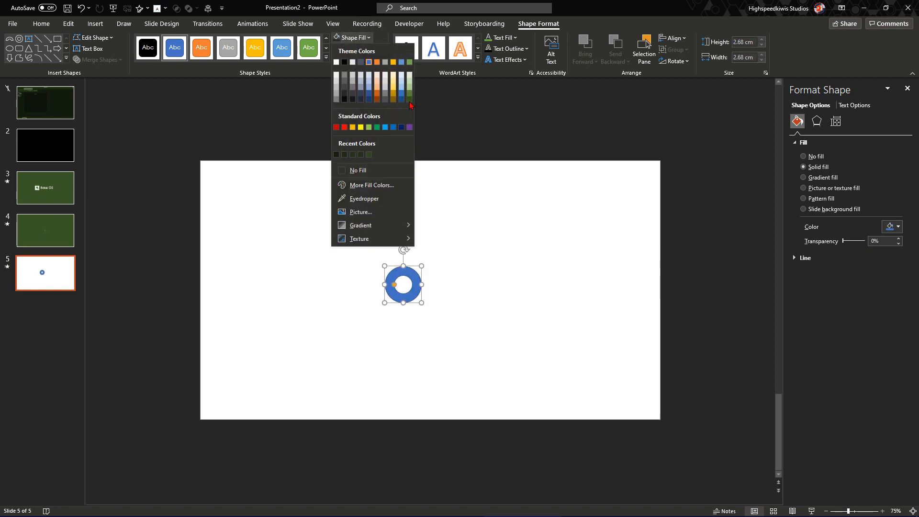
{"action": "left_click", "coordinate": [369, 100]}
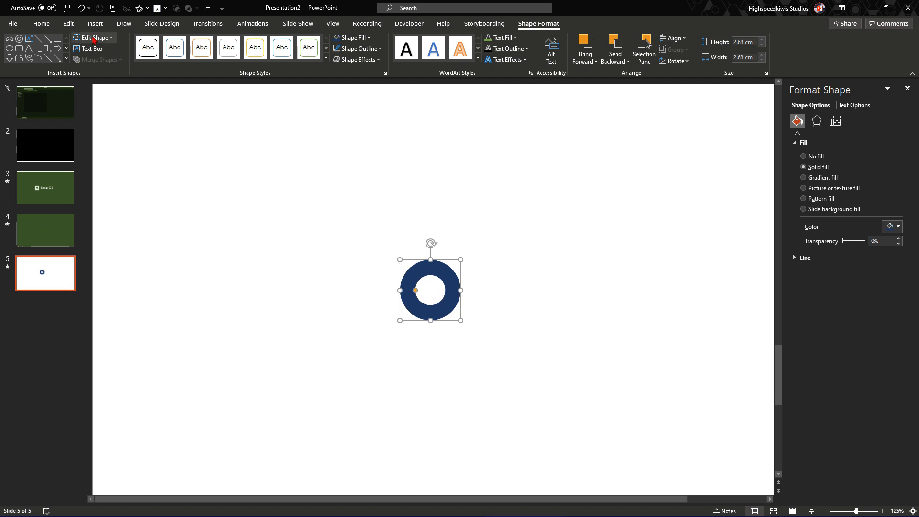
- Bring up the shapes list to cut a lighter blue loading wedge from the ring
{"action": "left_click", "coordinate": [91, 37]}
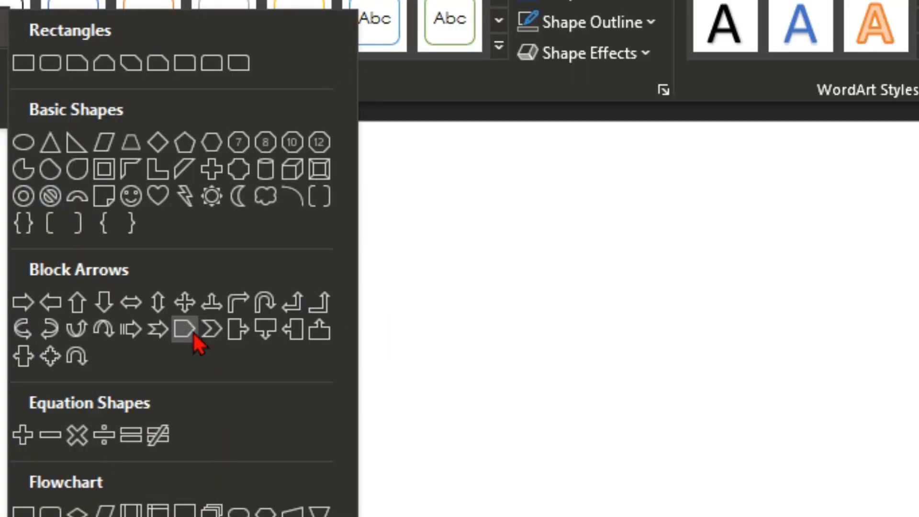
{"action": "mouse_move", "coordinate": [204, 401]}
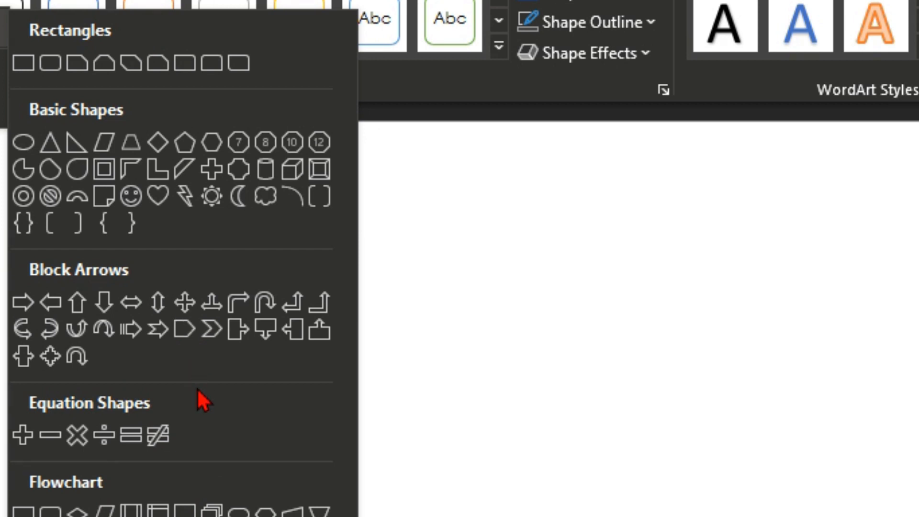
{"action": "mouse_move", "coordinate": [112, 170]}
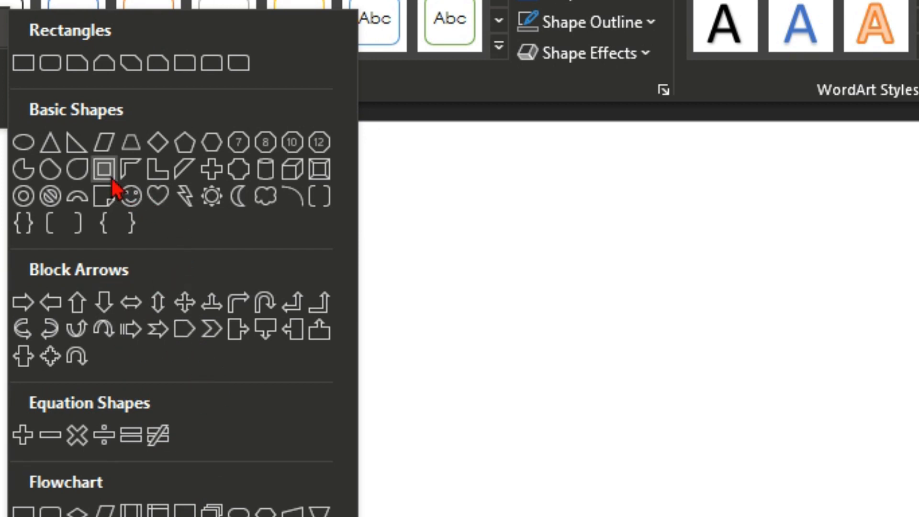
{"action": "mouse_move", "coordinate": [78, 194]}
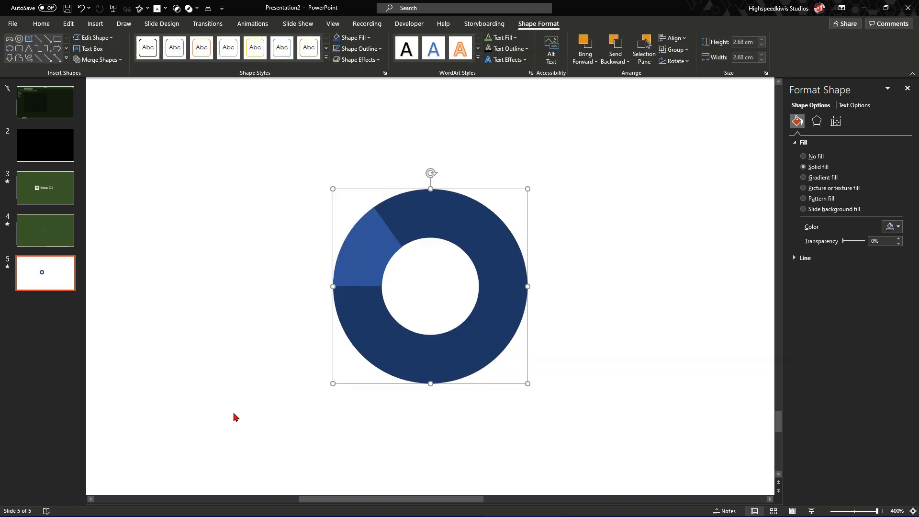
- Group the dark ring with its light-blue wedge and give the group a Spin animation
{"action": "left_click", "coordinate": [804, 156]}
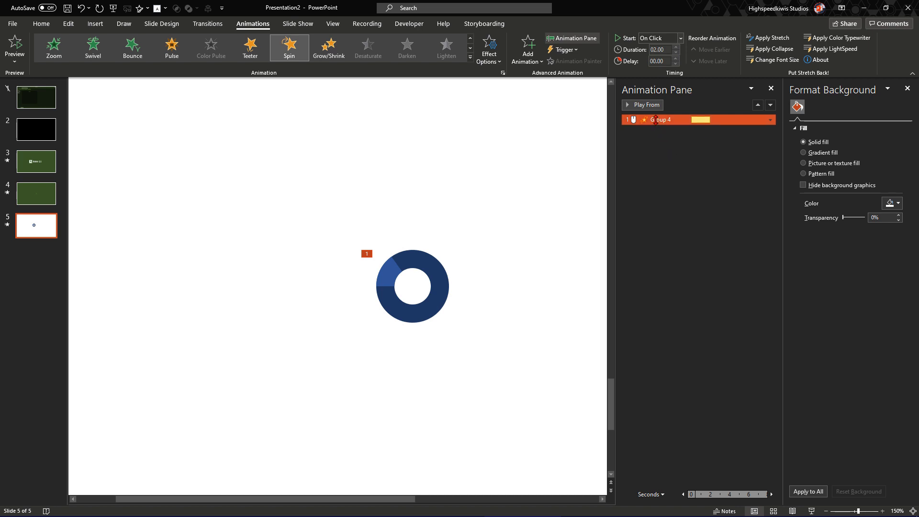
- Set the Spin to start After Previous and repeat Until End of Slide
{"action": "left_click", "coordinate": [657, 37]}
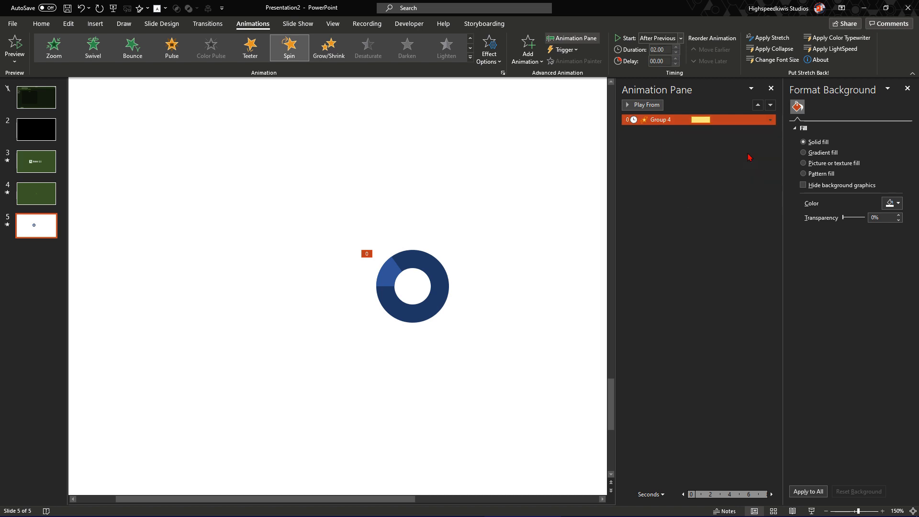
{"action": "left_click", "coordinate": [770, 119]}
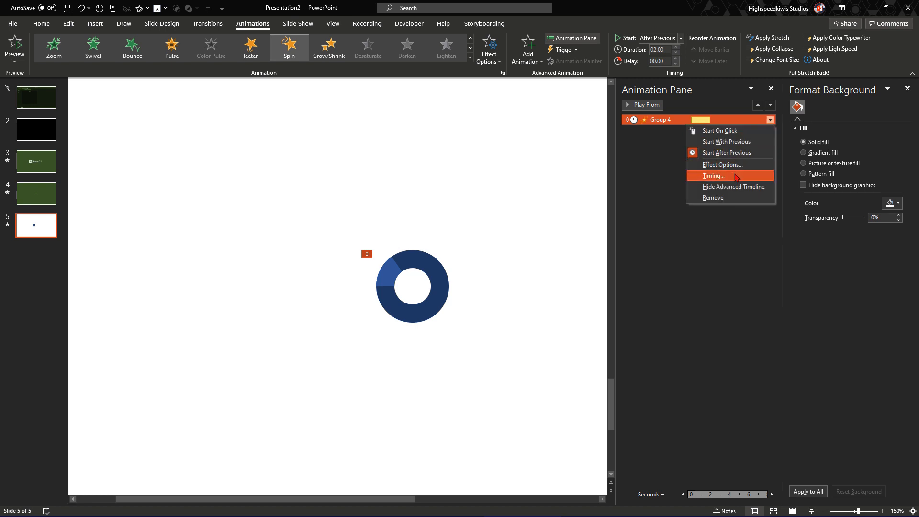
{"action": "left_click", "coordinate": [712, 175]}
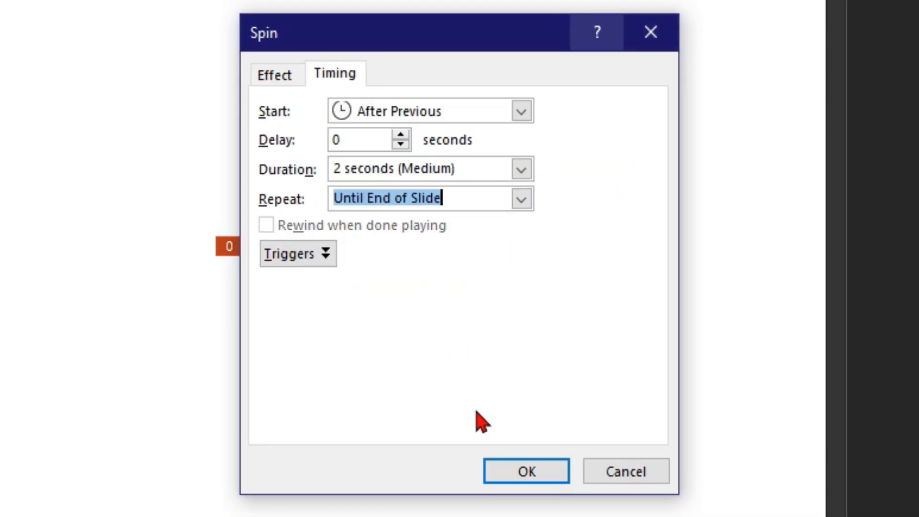
{"action": "left_click", "coordinate": [524, 471]}
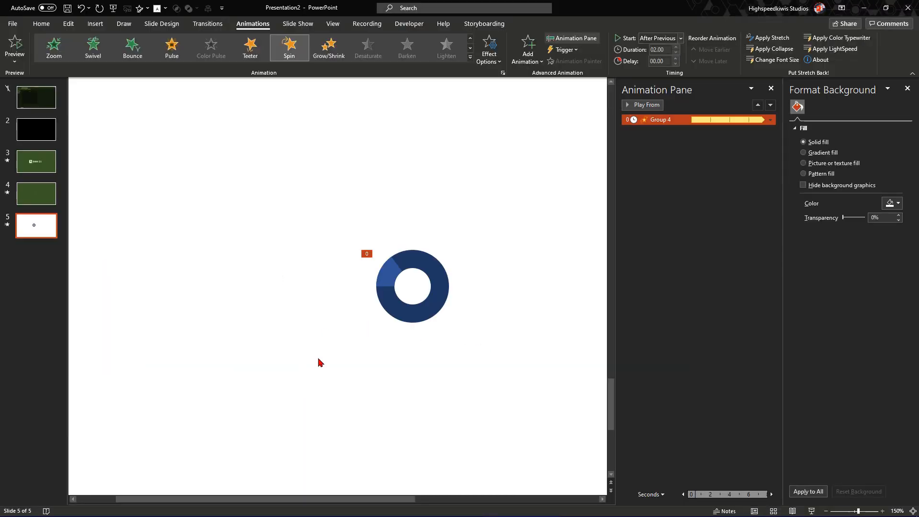
{"action": "left_click", "coordinate": [412, 287]}
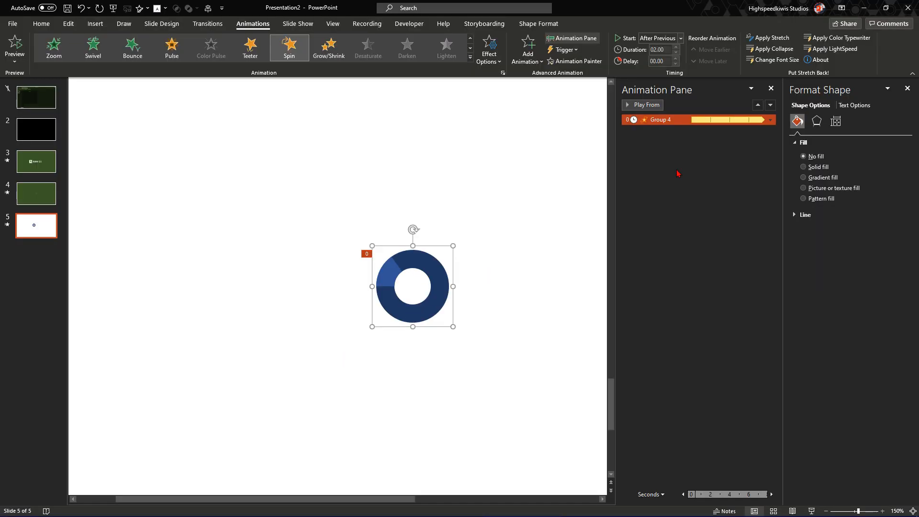